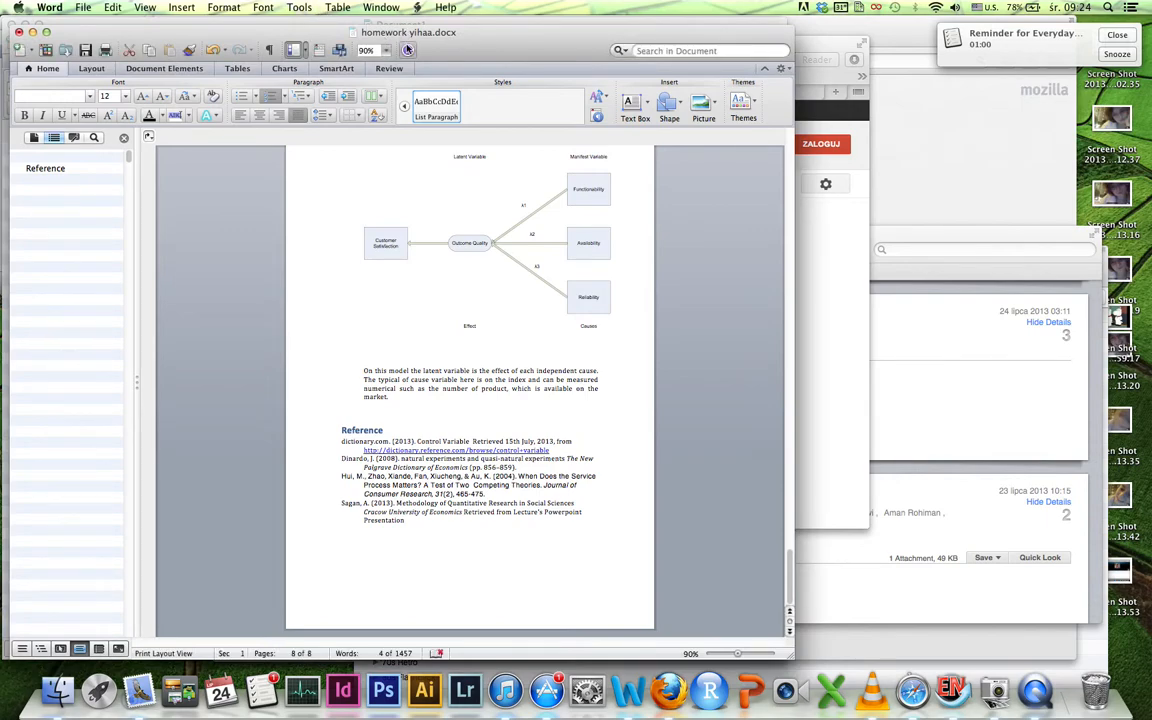
Open EndNote X5's Edit & Manage Citation(s) and choose Export Traveling Library from the gear menu
{"action": "left_click", "coordinate": [298, 7]}
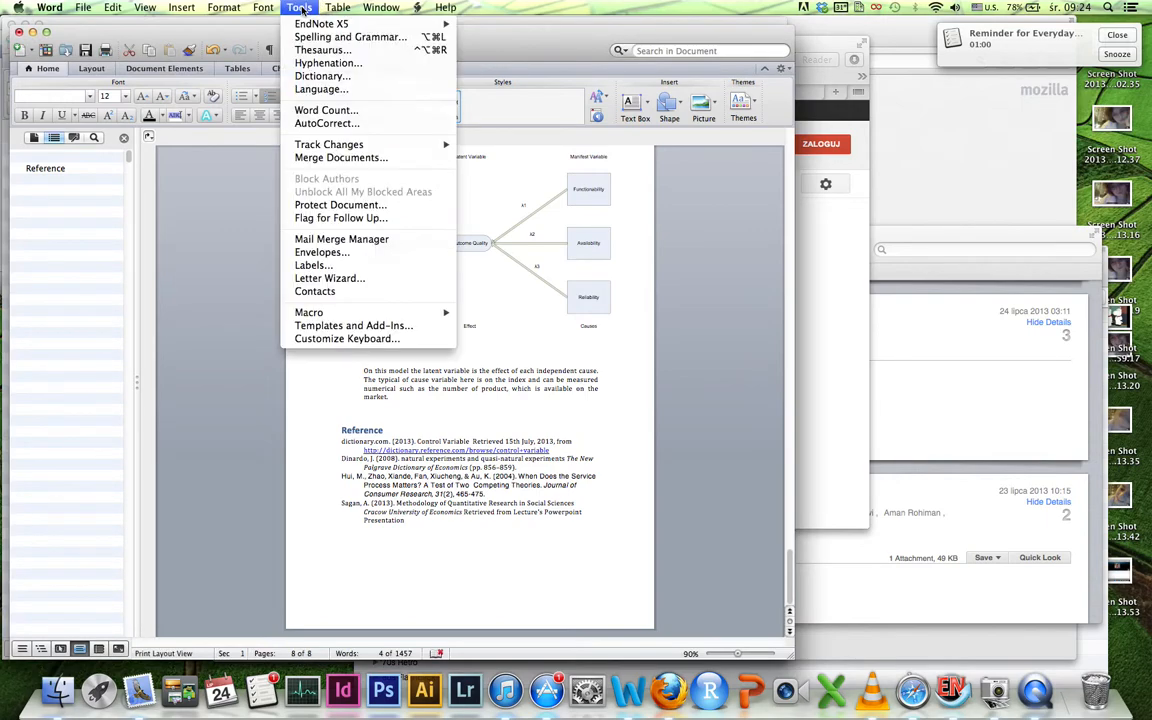
{"action": "mouse_move", "coordinate": [337, 22]}
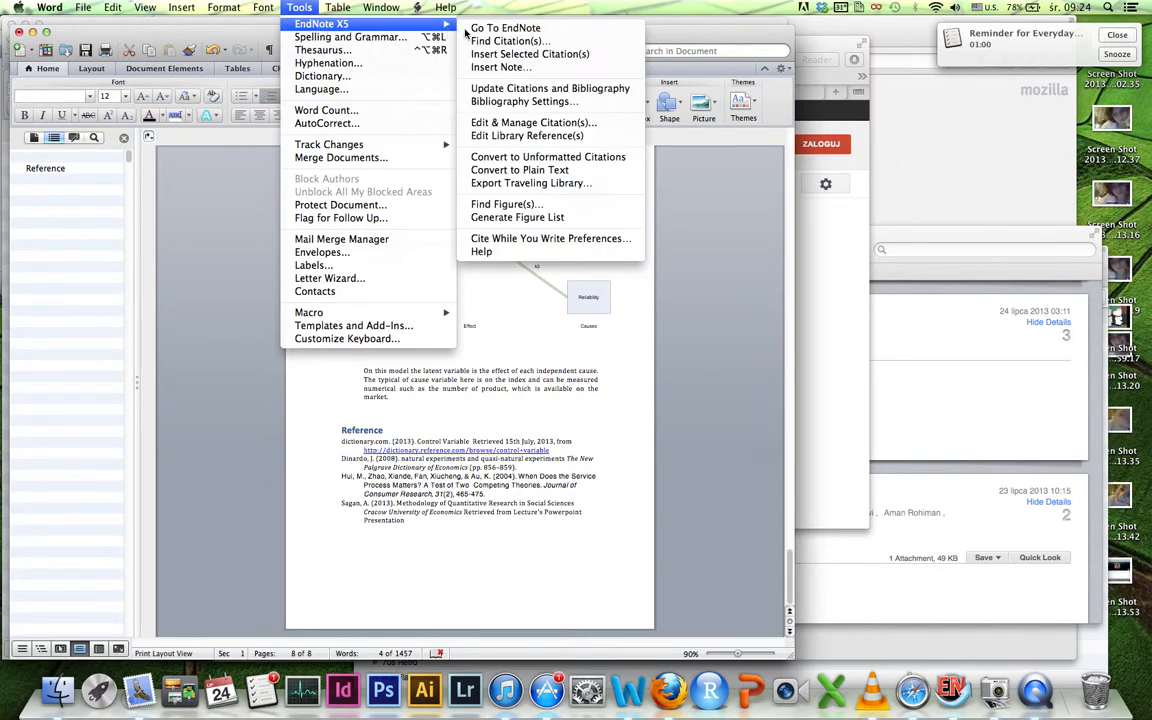
{"action": "mouse_move", "coordinate": [533, 135]}
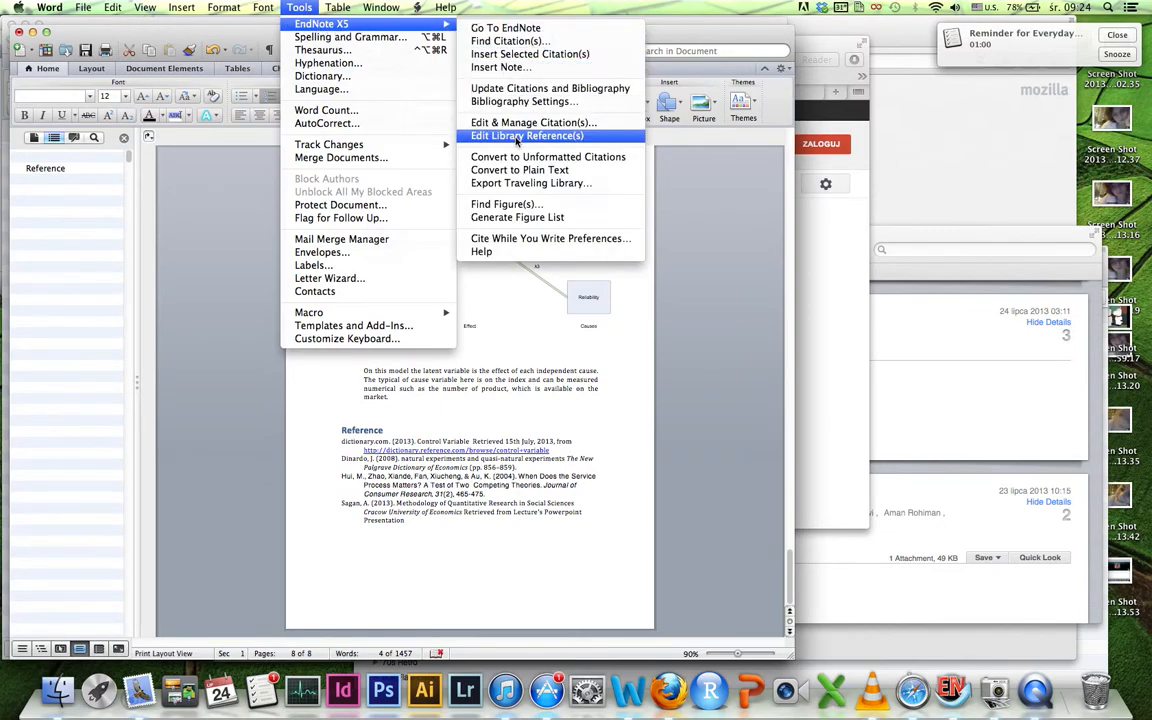
{"action": "mouse_move", "coordinate": [511, 67]}
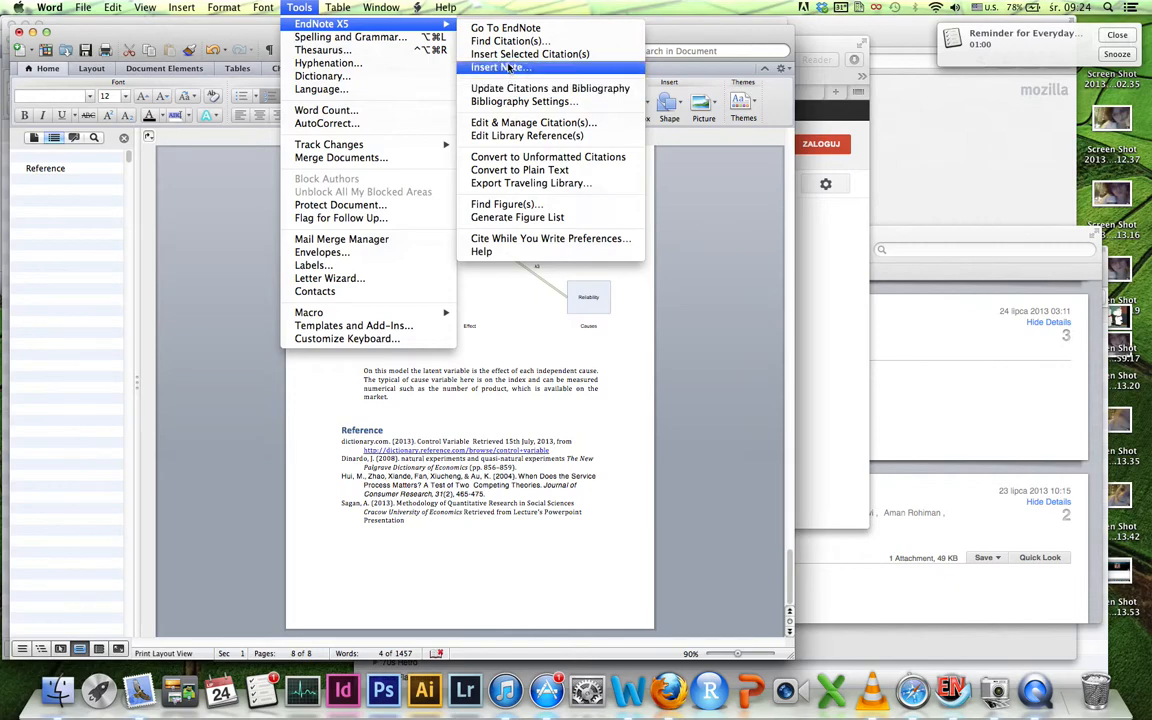
{"action": "mouse_move", "coordinate": [527, 135]}
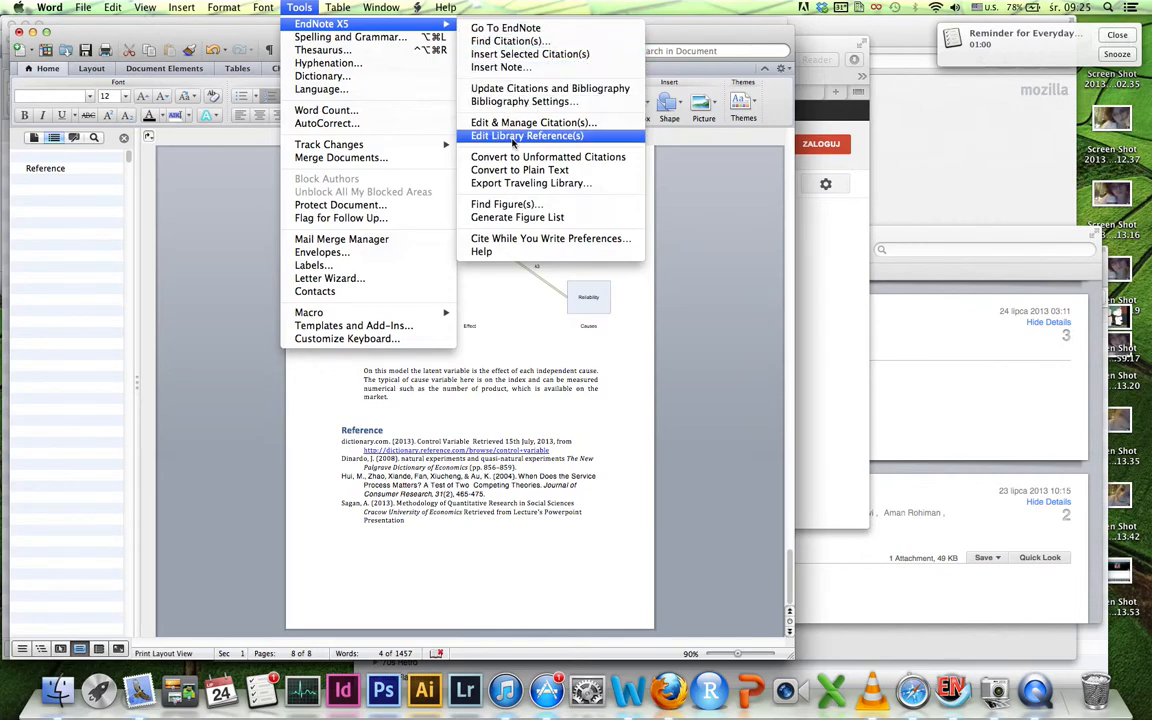
{"action": "left_click", "coordinate": [530, 135]}
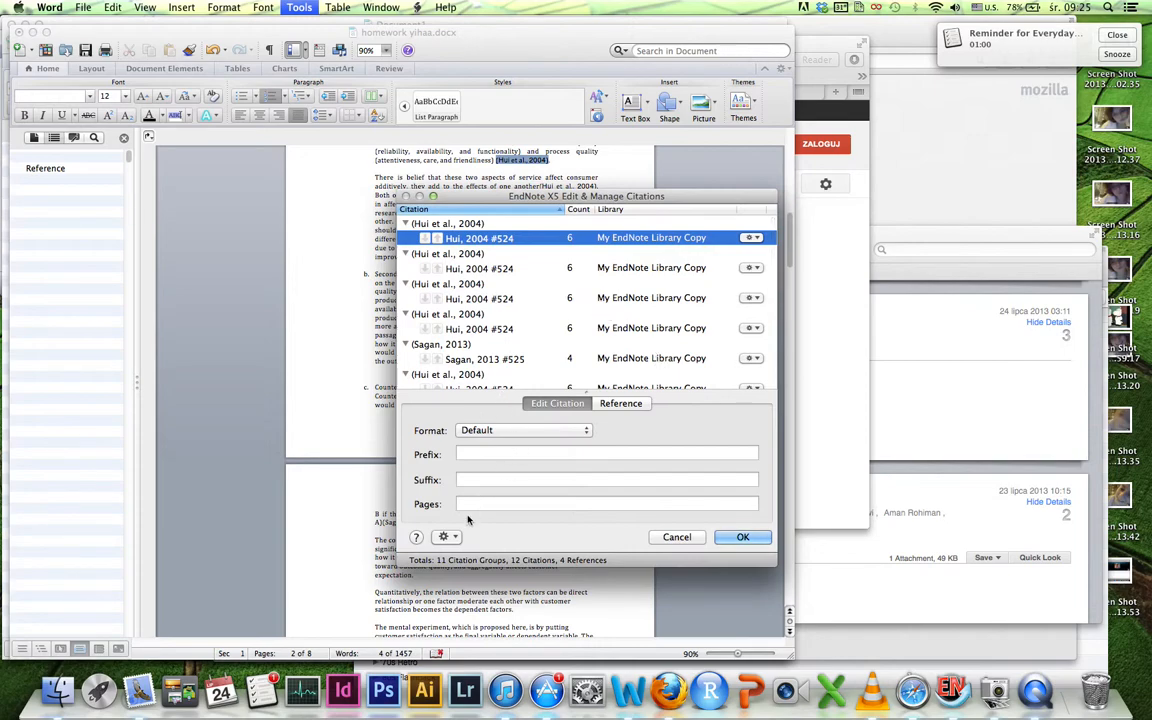
{"action": "left_click", "coordinate": [442, 536]}
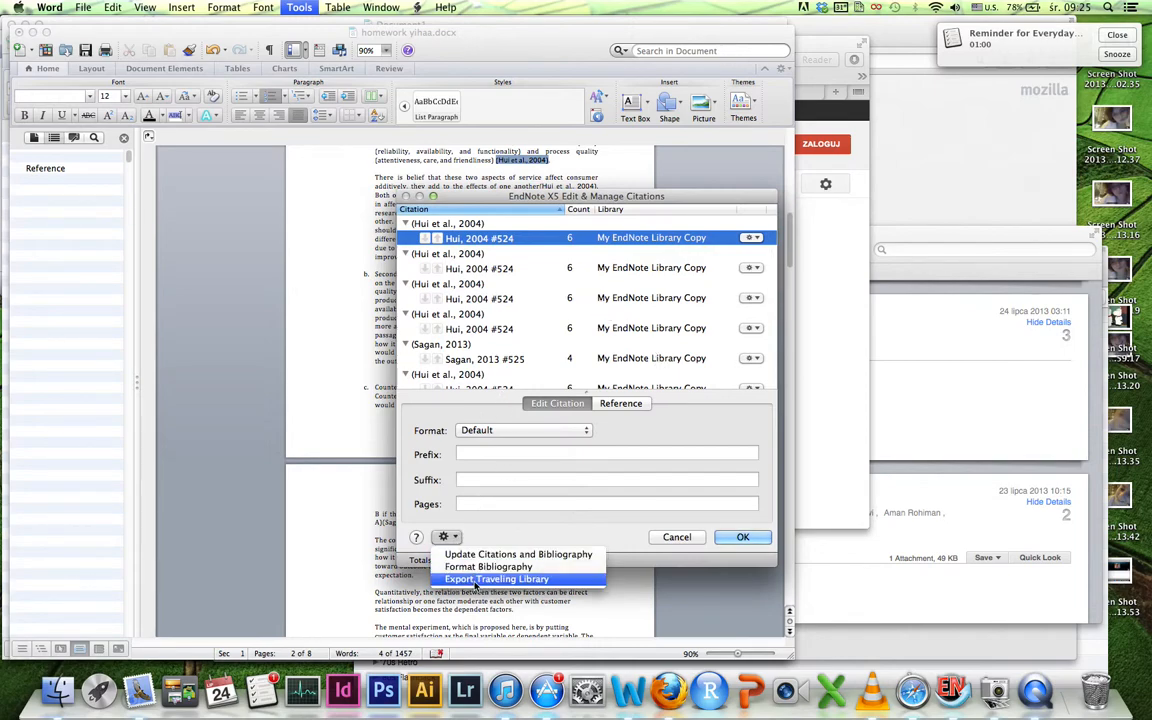
{"action": "left_click", "coordinate": [497, 578]}
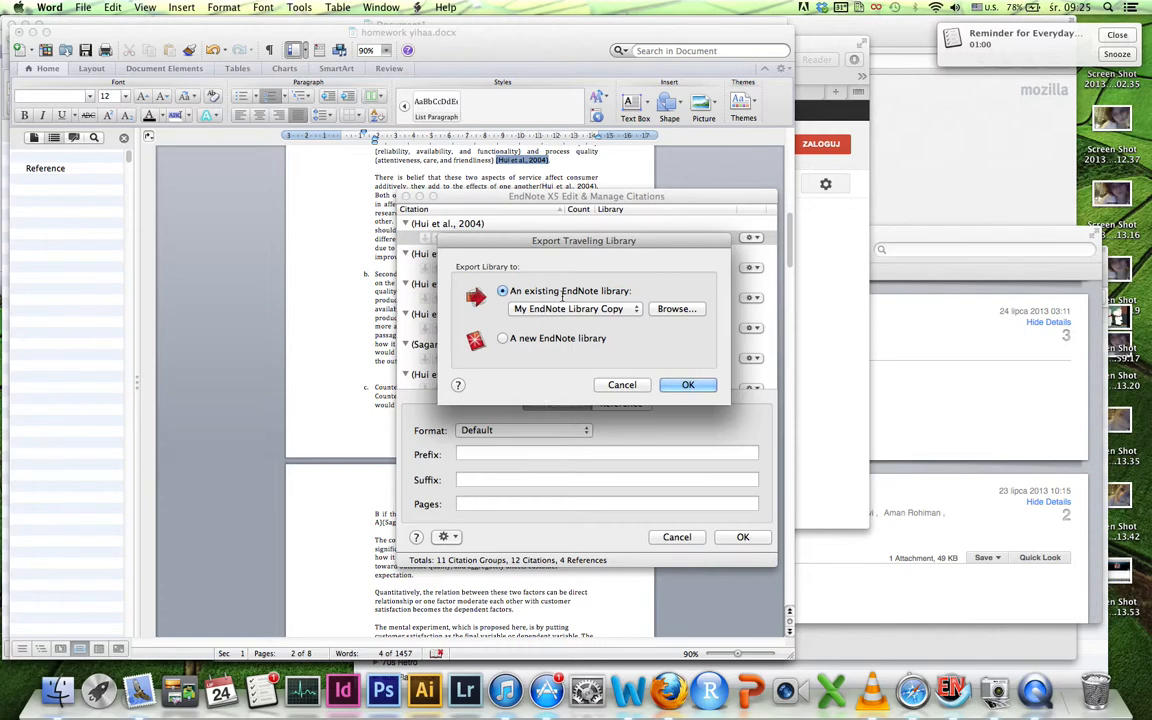
{"action": "mouse_move", "coordinate": [583, 289]}
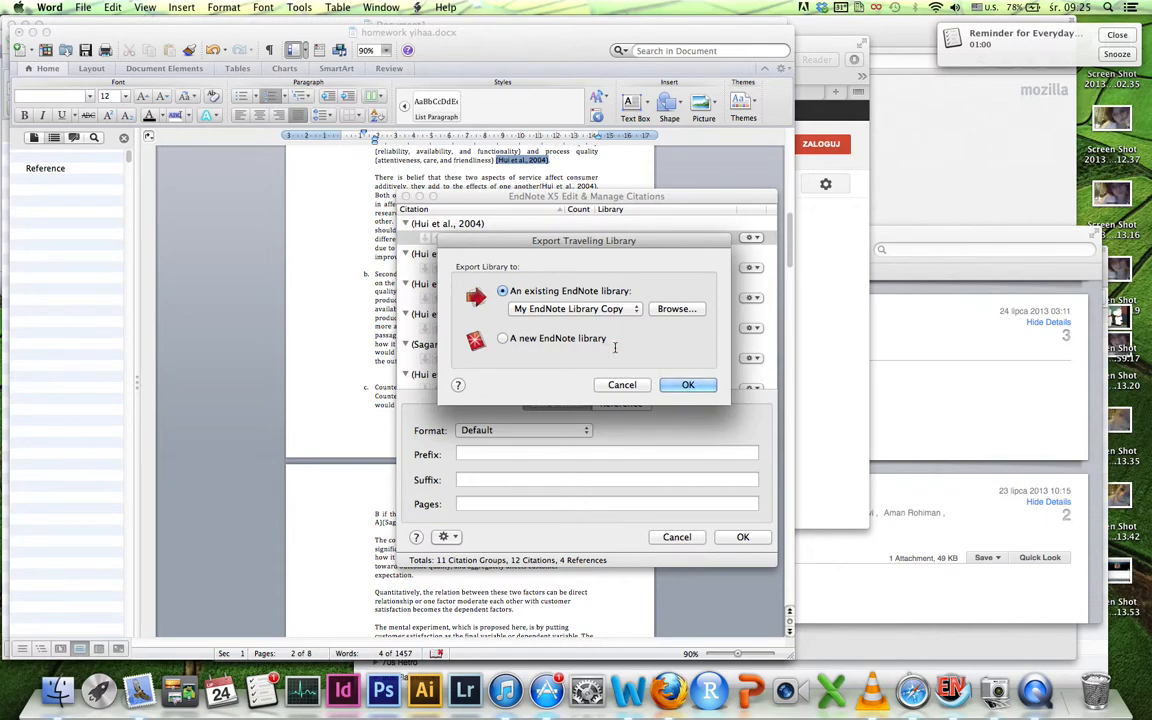
Export the traveling library into the existing My EndNote Library Copy
{"action": "left_click", "coordinate": [687, 385]}
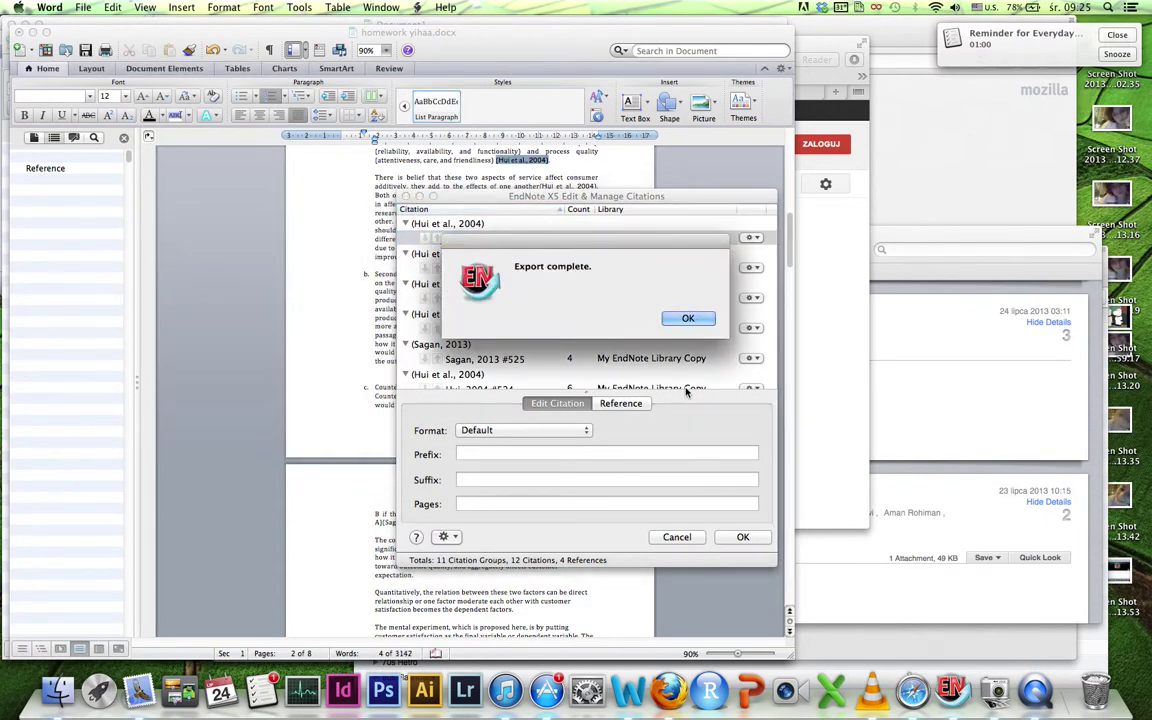
Dismiss the Export complete notice and view the 'homework yihaa' group's four references
{"action": "left_click", "coordinate": [688, 318]}
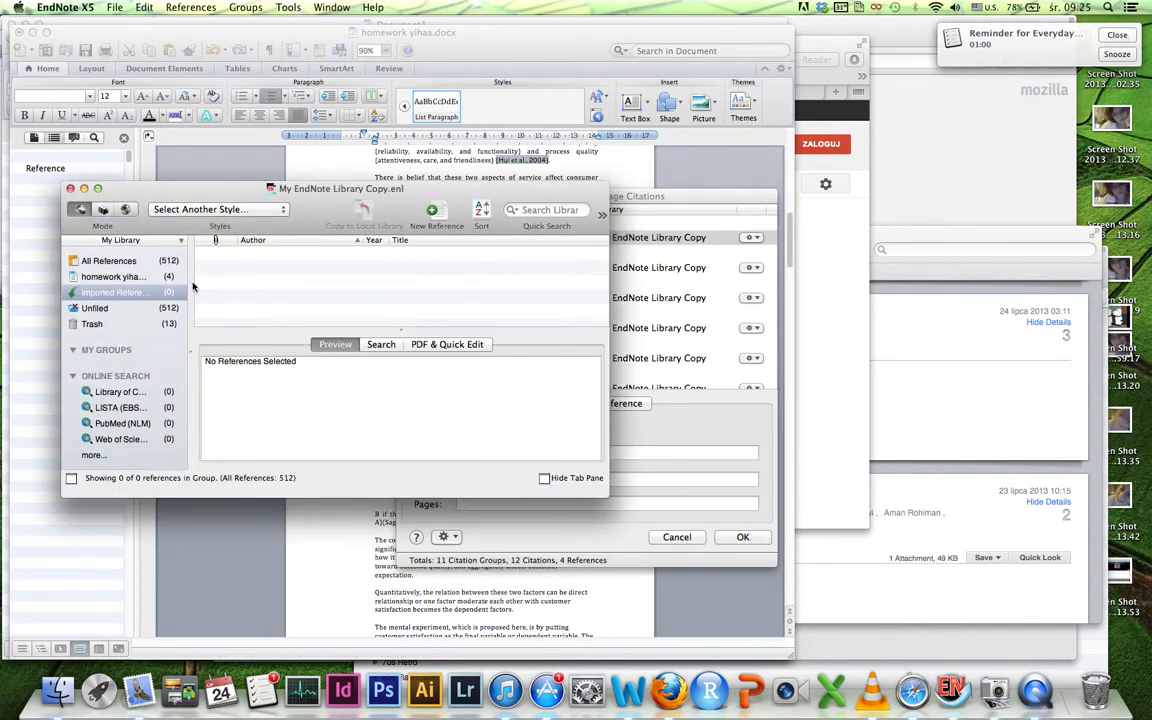
{"action": "left_click", "coordinate": [110, 276]}
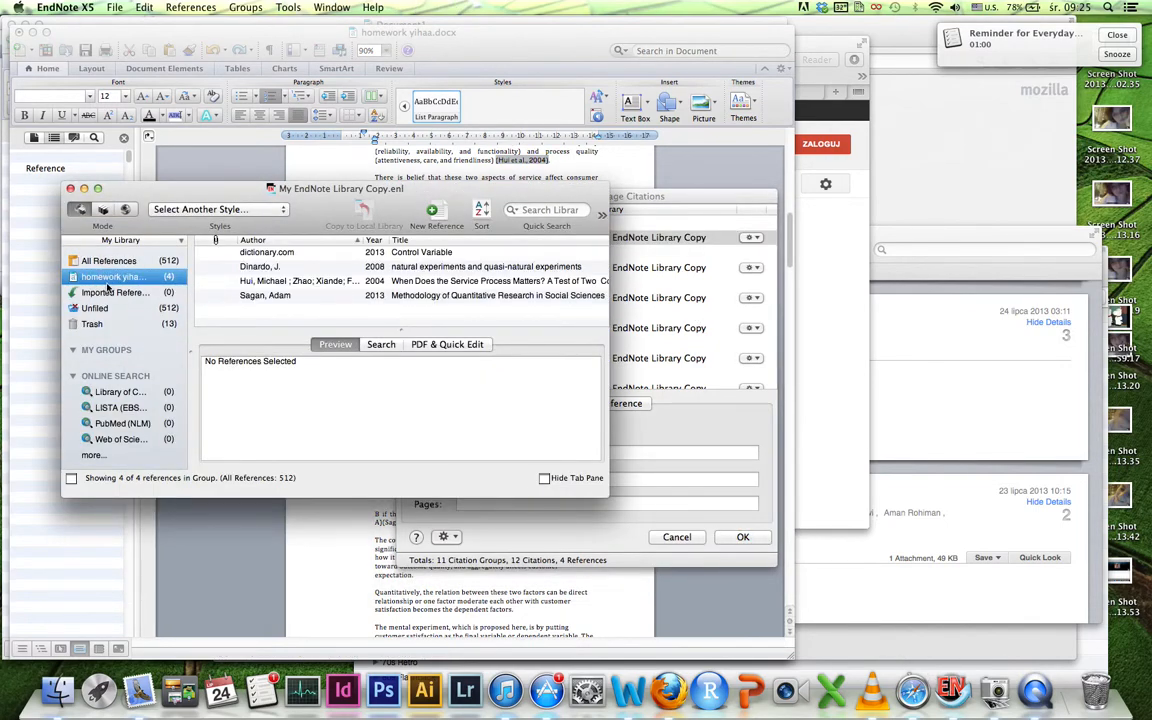